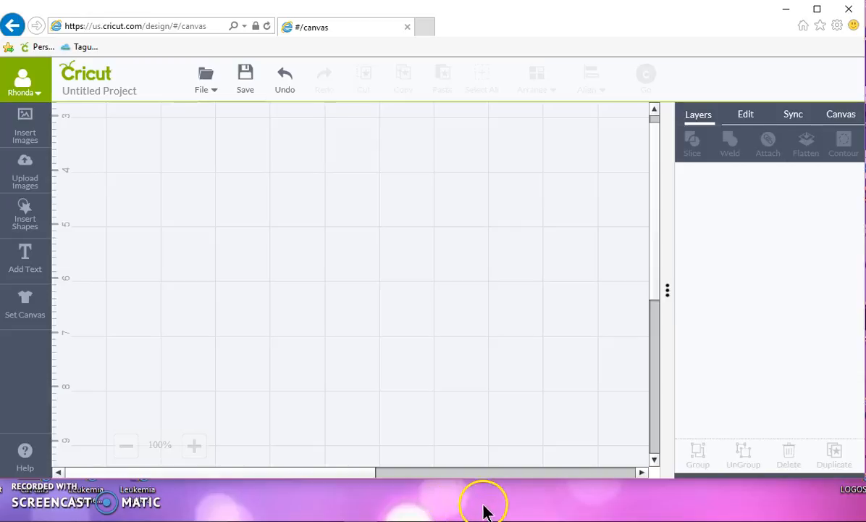
{"action": "mouse_move", "coordinate": [65, 230]}
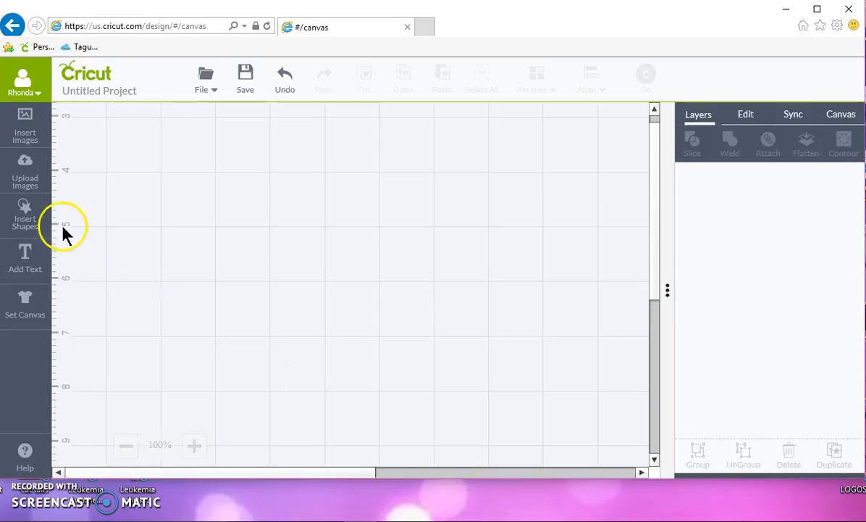
Step: Add a circle and a square from basic shapes and drag the square over the circle
{"action": "left_click", "coordinate": [24, 211]}
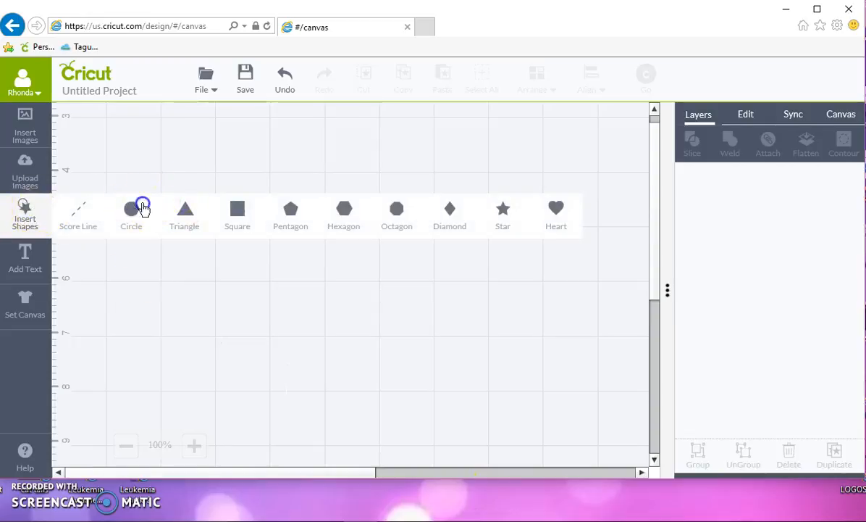
{"action": "left_click", "coordinate": [237, 209]}
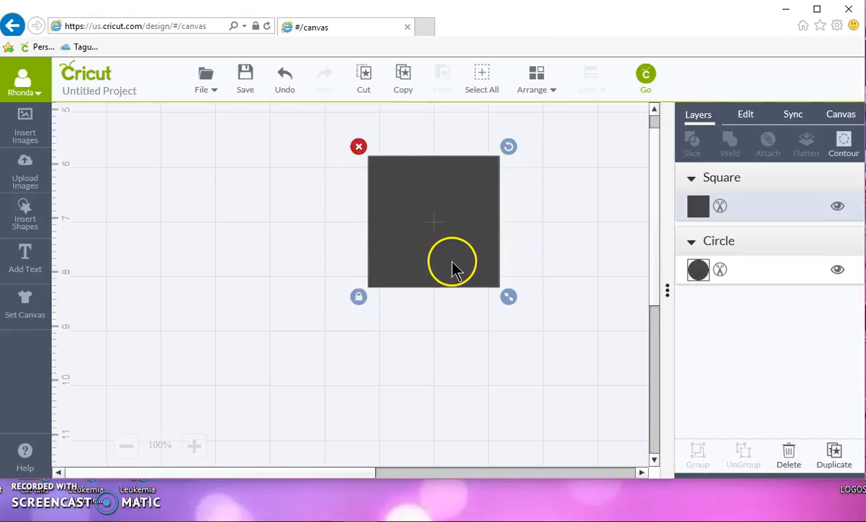
{"action": "left_click_drag", "start_coordinate": [433, 223], "coordinate": [243, 238]}
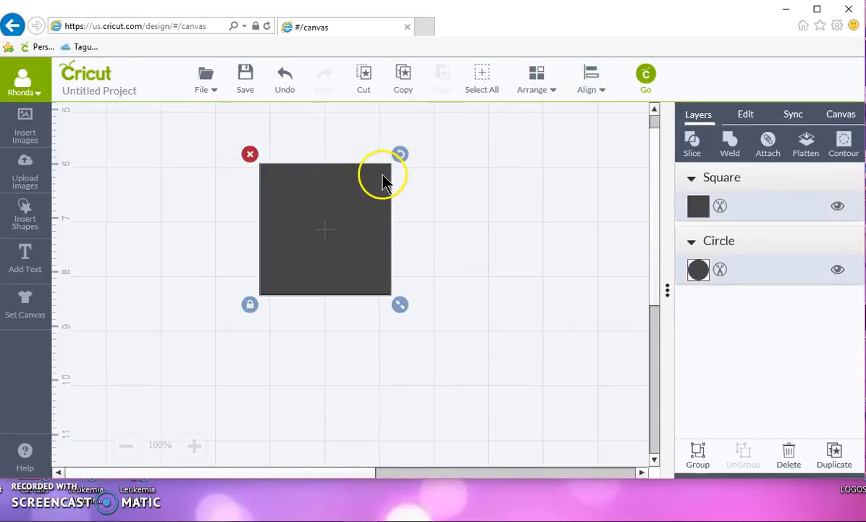
Step: Send the square behind the circle, then attach both shapes and continue to the mat preview
{"action": "left_click", "coordinate": [536, 78]}
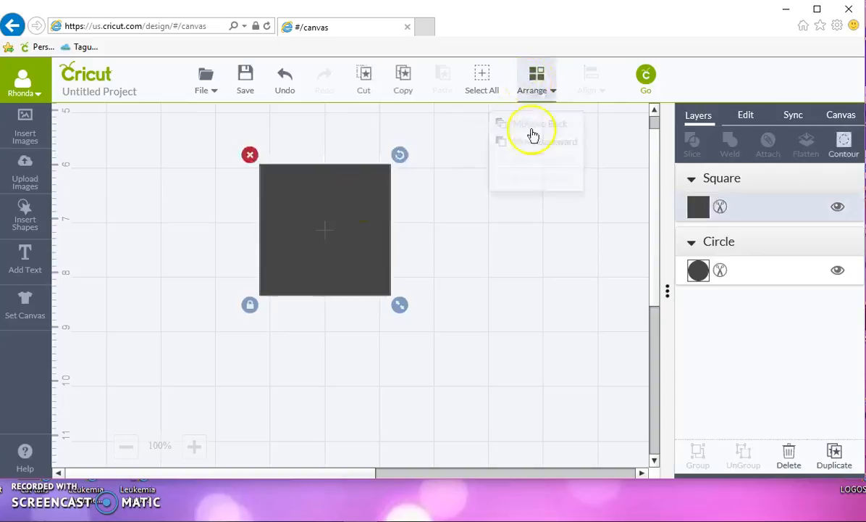
{"action": "left_click", "coordinate": [533, 136]}
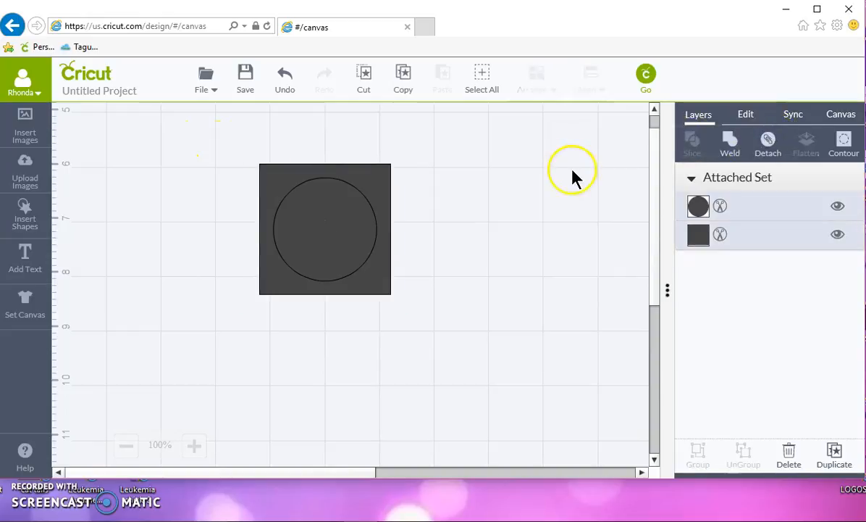
{"action": "left_click", "coordinate": [646, 76]}
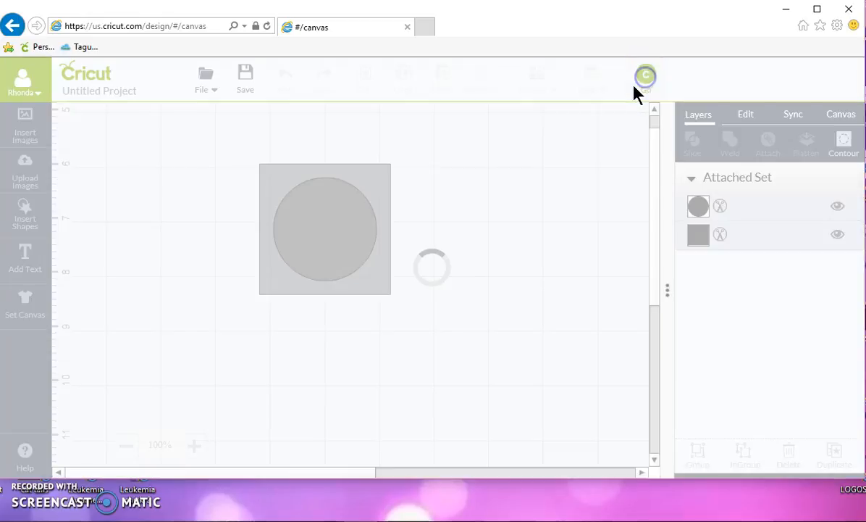
{"action": "left_click", "coordinate": [643, 76]}
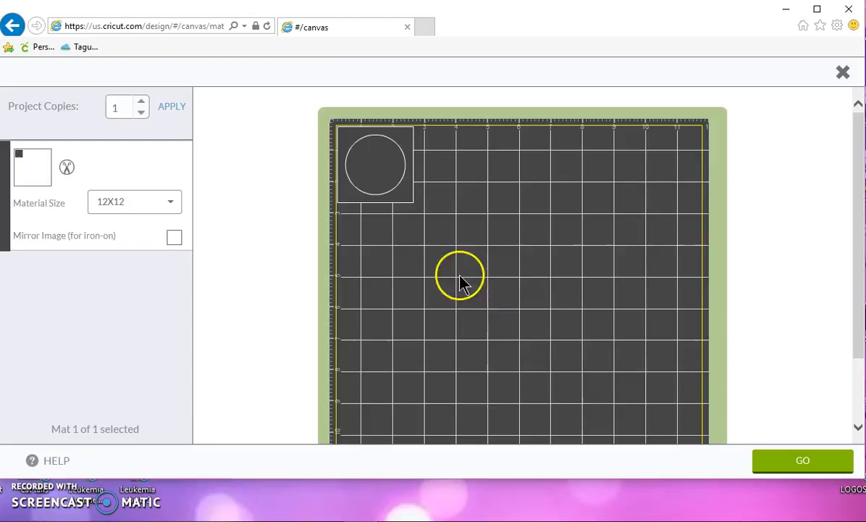
{"action": "left_click_drag", "start_coordinate": [461, 276], "coordinate": [365, 181]}
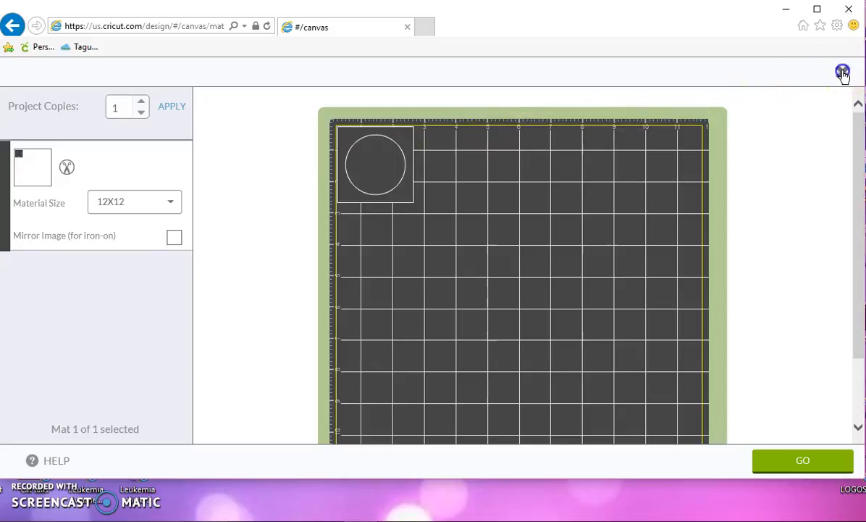
{"action": "left_click", "coordinate": [843, 72]}
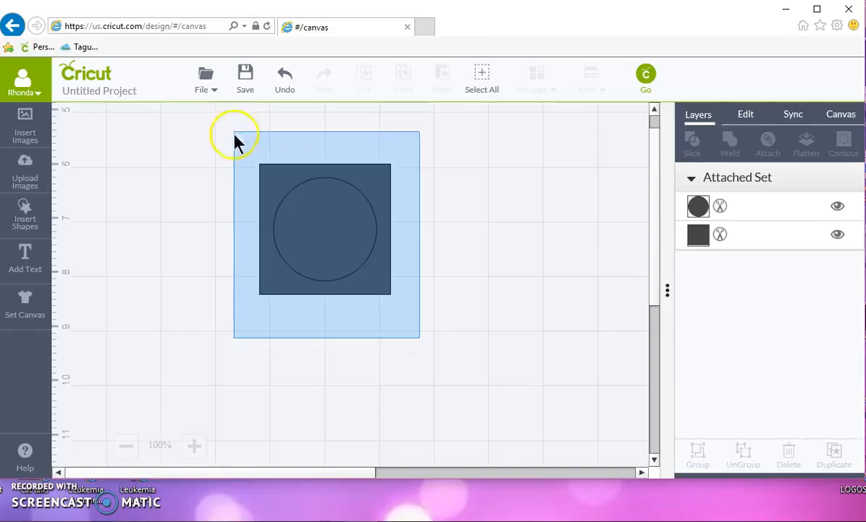
Step: Select the attached circle-in-square set and resize it to a small test-cut size
{"action": "left_click", "coordinate": [385, 290]}
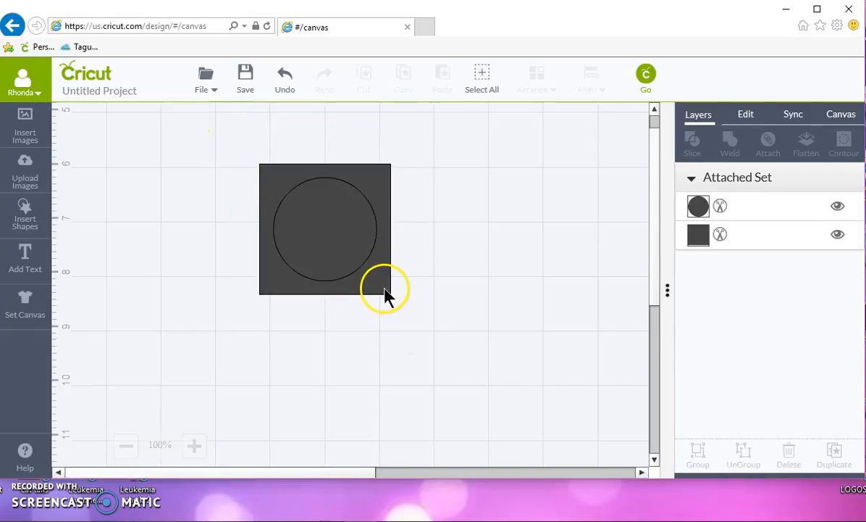
{"action": "left_click", "coordinate": [324, 229]}
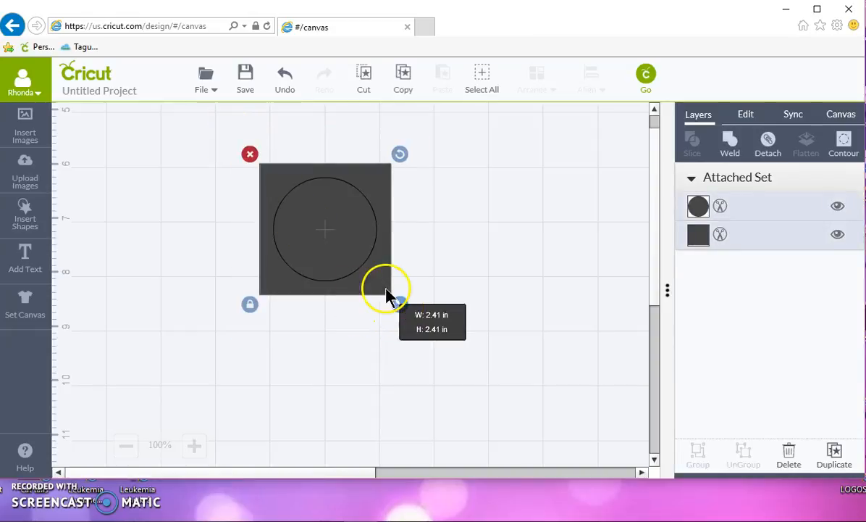
{"action": "left_click_drag", "start_coordinate": [391, 293], "coordinate": [313, 217]}
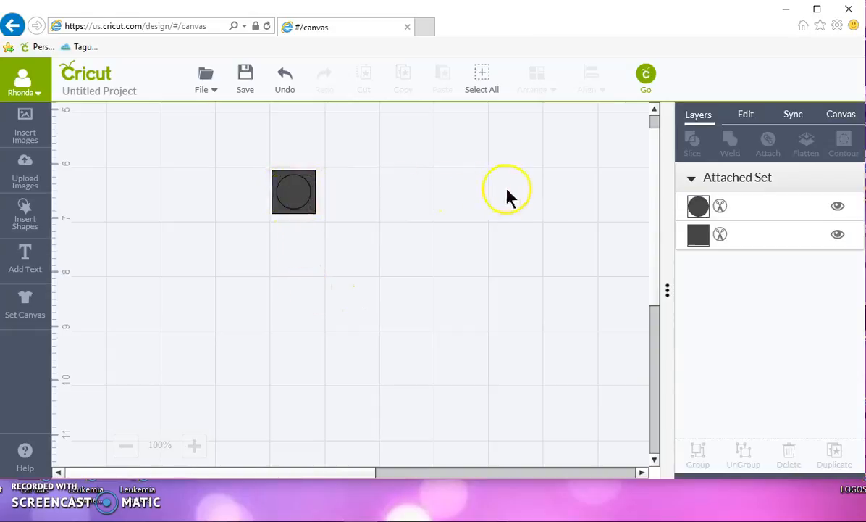
{"action": "left_click", "coordinate": [293, 191]}
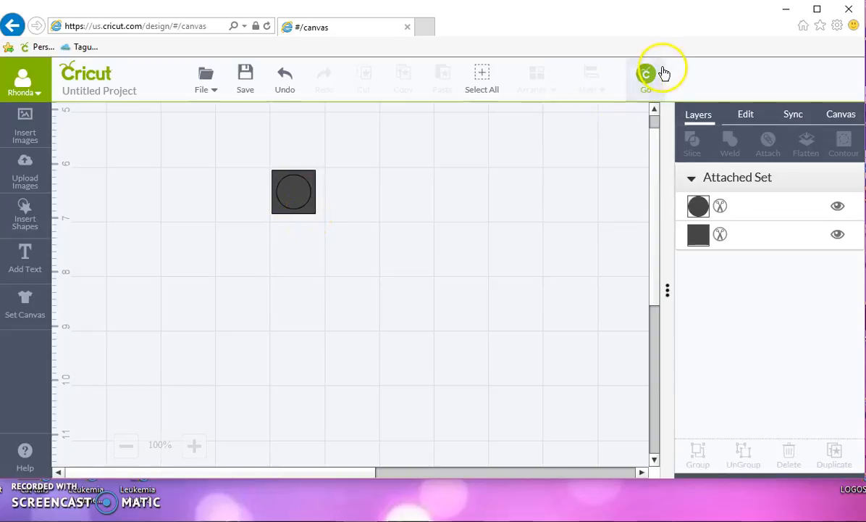
{"action": "mouse_move", "coordinate": [26, 75]}
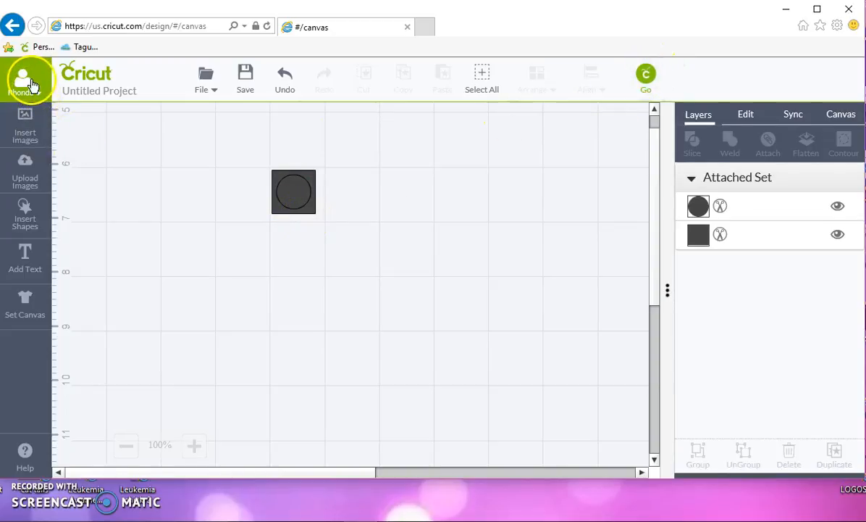
Step: Open Manage Custom Materials from the account menu for the Explore Air machine
{"action": "left_click", "coordinate": [24, 79]}
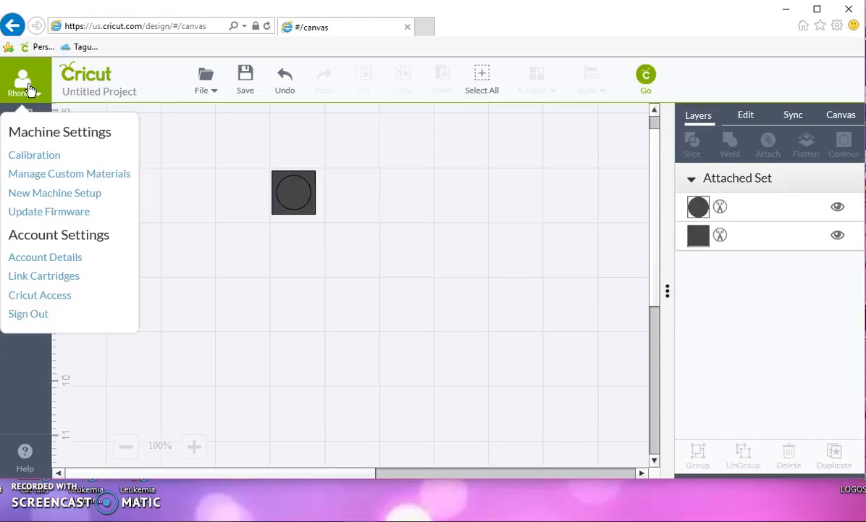
{"action": "mouse_move", "coordinate": [68, 177]}
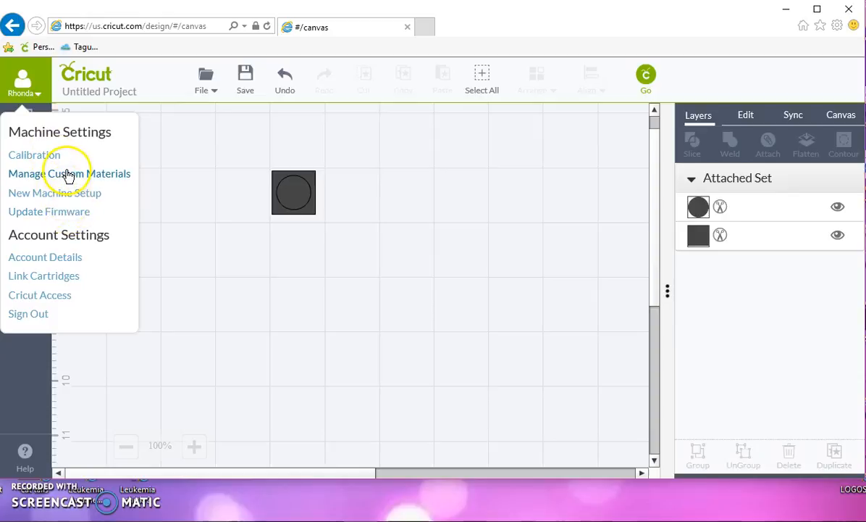
{"action": "left_click", "coordinate": [69, 174]}
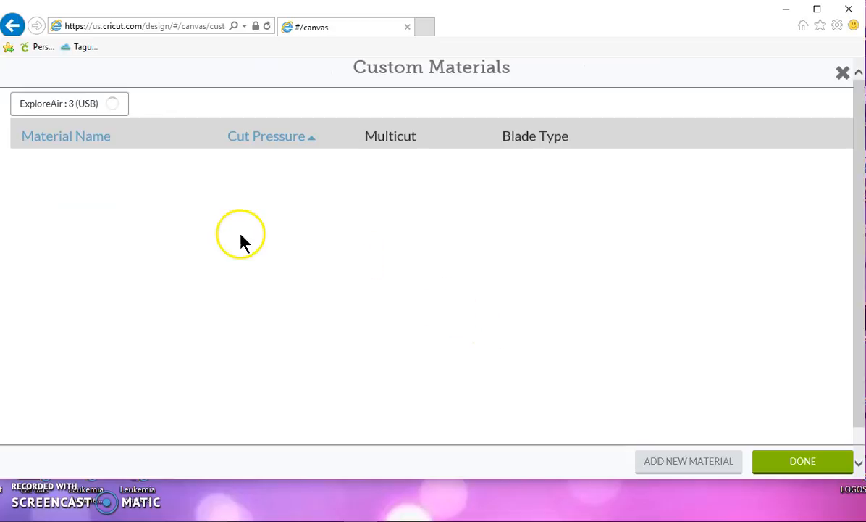
{"action": "mouse_move", "coordinate": [171, 458]}
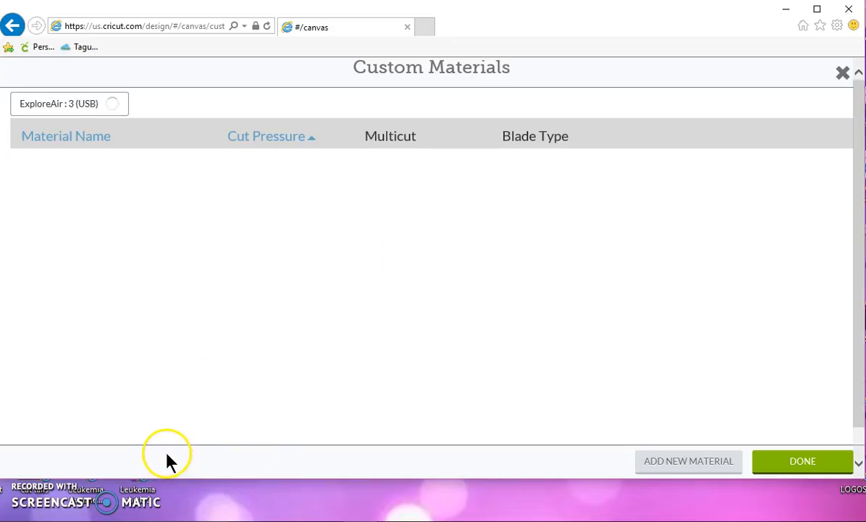
{"action": "mouse_move", "coordinate": [134, 300]}
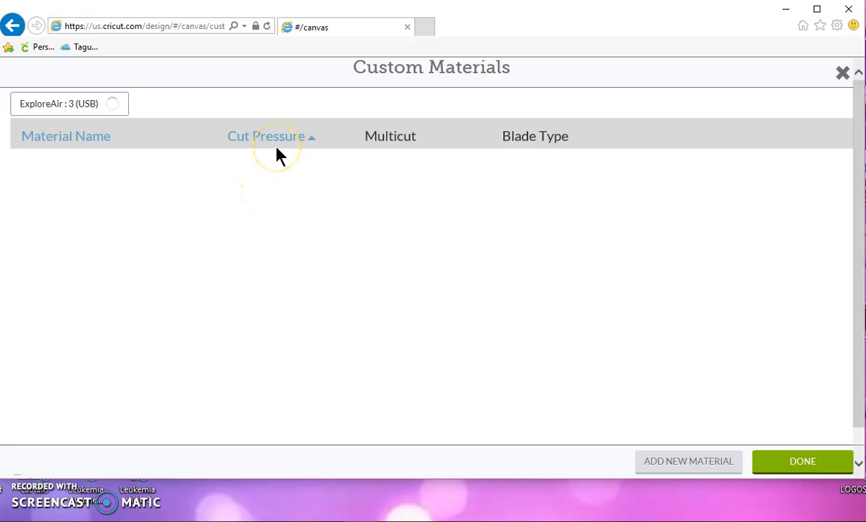
{"action": "mouse_move", "coordinate": [427, 180]}
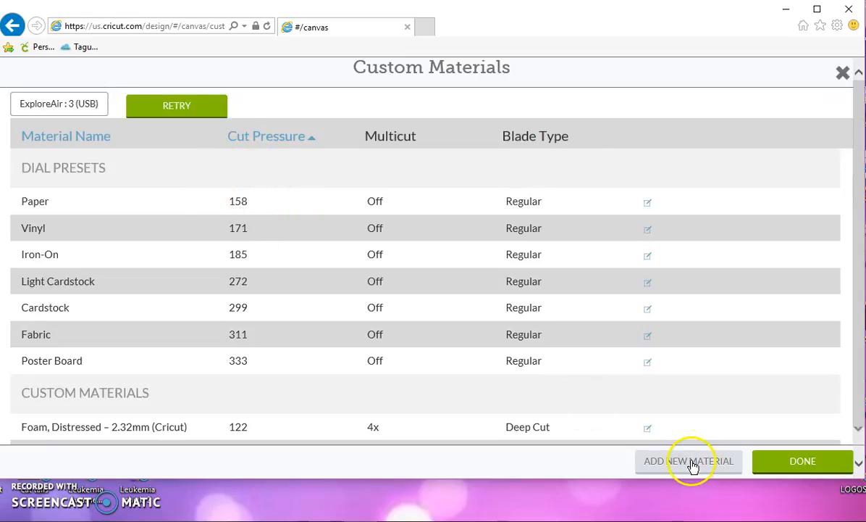
Step: Add a new custom material, select its name field, raise cut pressure to 208 and view Multicut options
{"action": "scroll", "scroll_direction": "down", "scroll_amount": 3}
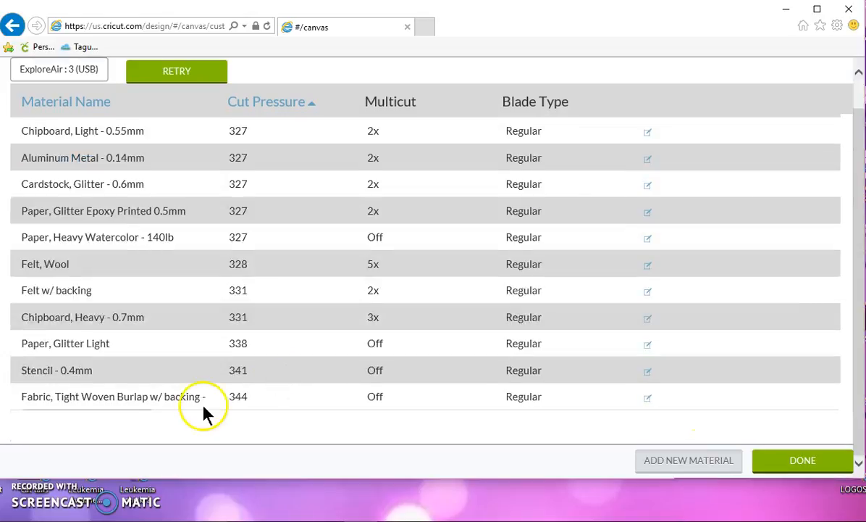
{"action": "left_click", "coordinate": [686, 461]}
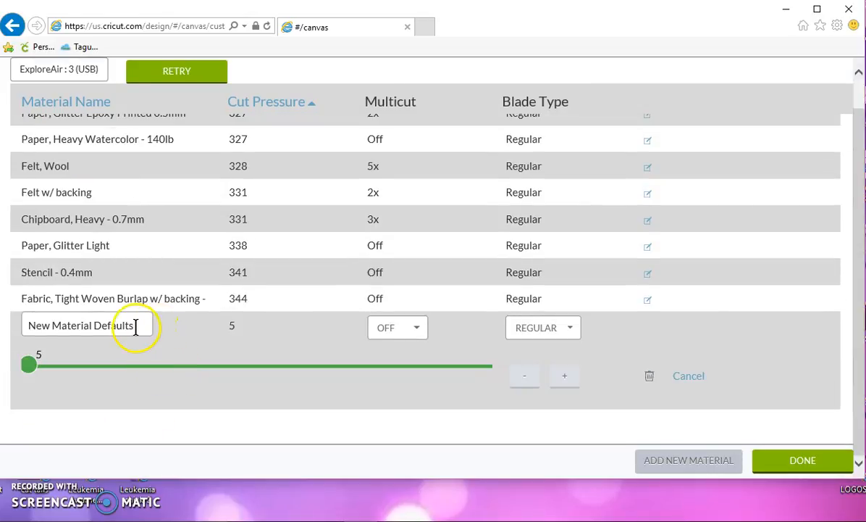
{"action": "triple_click", "coordinate": [79, 325]}
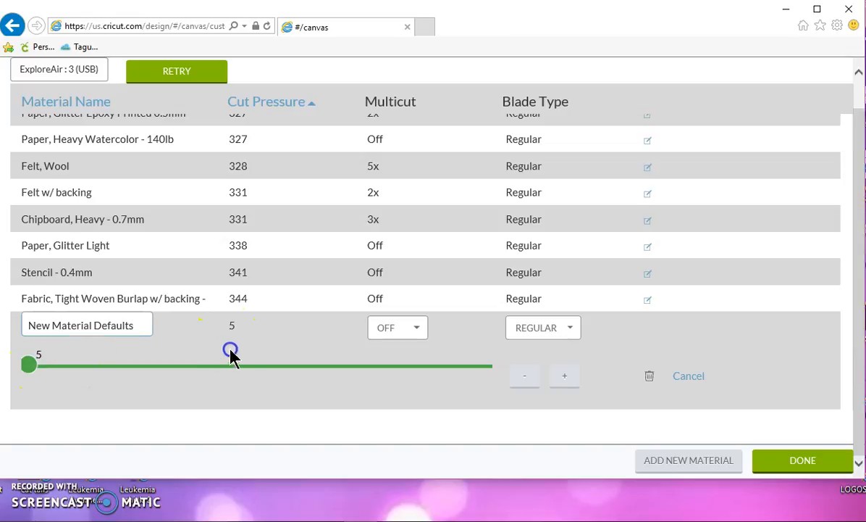
{"action": "left_click_drag", "start_coordinate": [29, 365], "coordinate": [308, 365]}
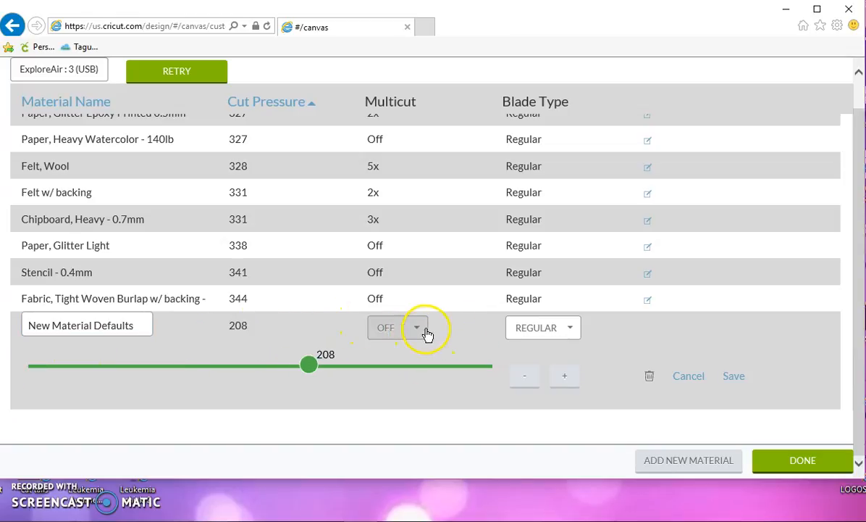
{"action": "left_click", "coordinate": [417, 327]}
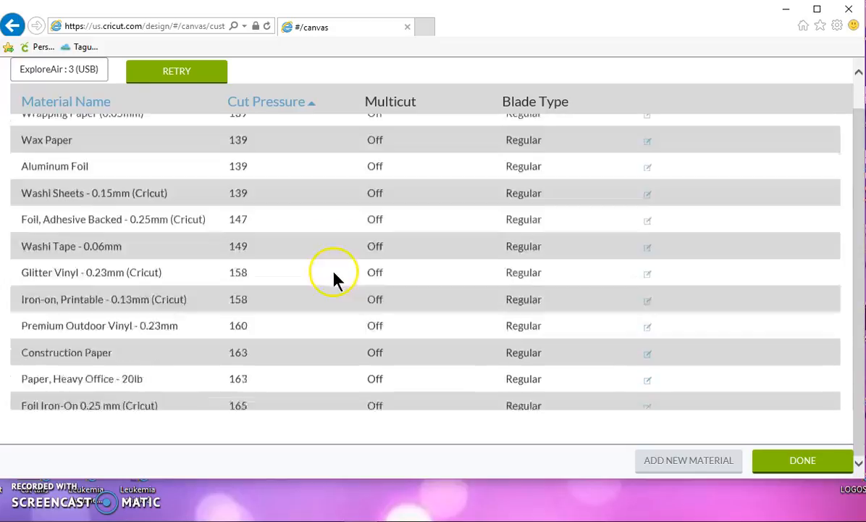
Step: Lower the new material's cut pressure from 208 down to 190 with the slider
{"action": "scroll", "scroll_direction": "up", "scroll_amount": 3}
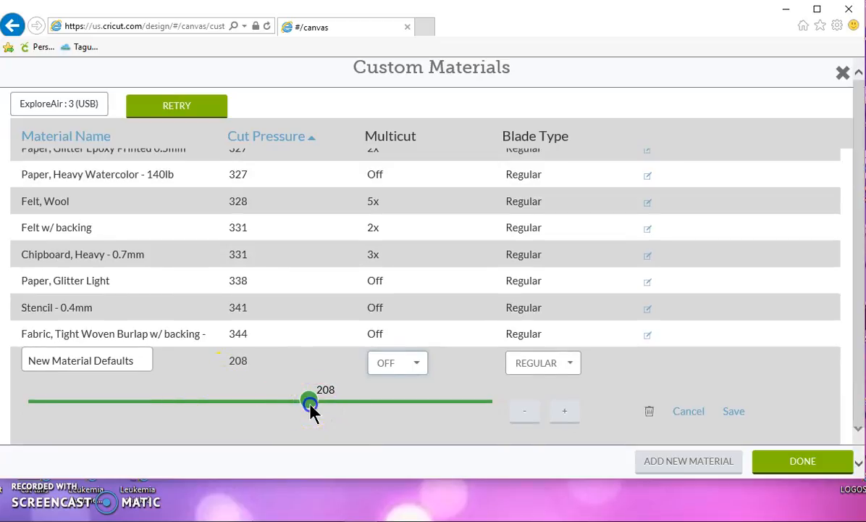
{"action": "left_click_drag", "start_coordinate": [310, 400], "coordinate": [281, 400]}
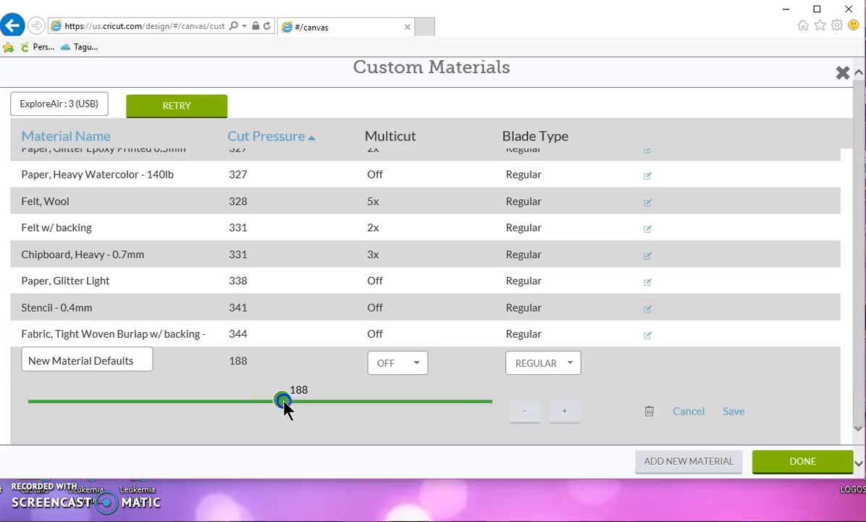
{"action": "left_click_drag", "start_coordinate": [282, 400], "coordinate": [284, 400]}
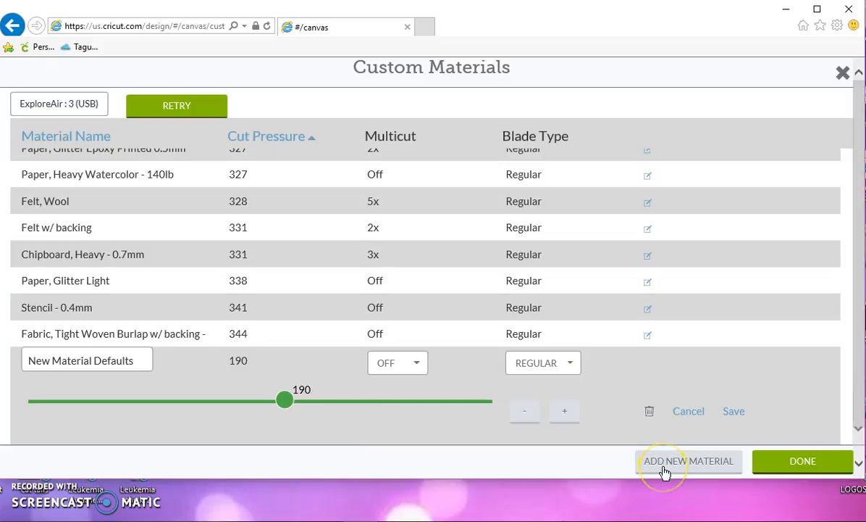
{"action": "mouse_move", "coordinate": [171, 389]}
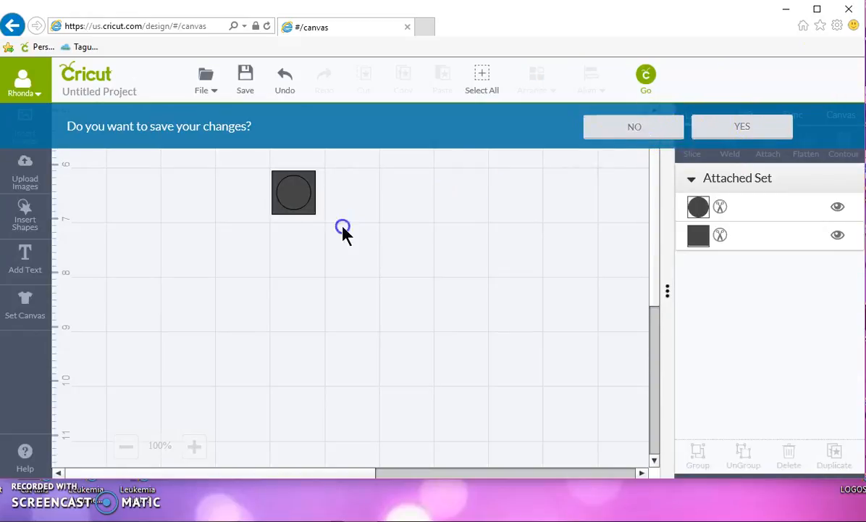
Step: Dismiss the save-changes question and drag the circle-in-square design toward the canvas top-left
{"action": "left_click", "coordinate": [634, 126]}
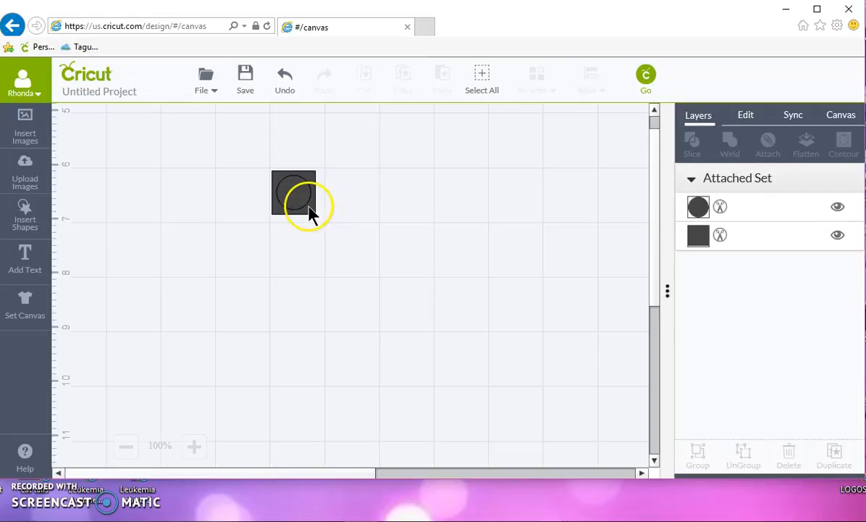
{"action": "left_click_drag", "start_coordinate": [292, 196], "coordinate": [239, 142]}
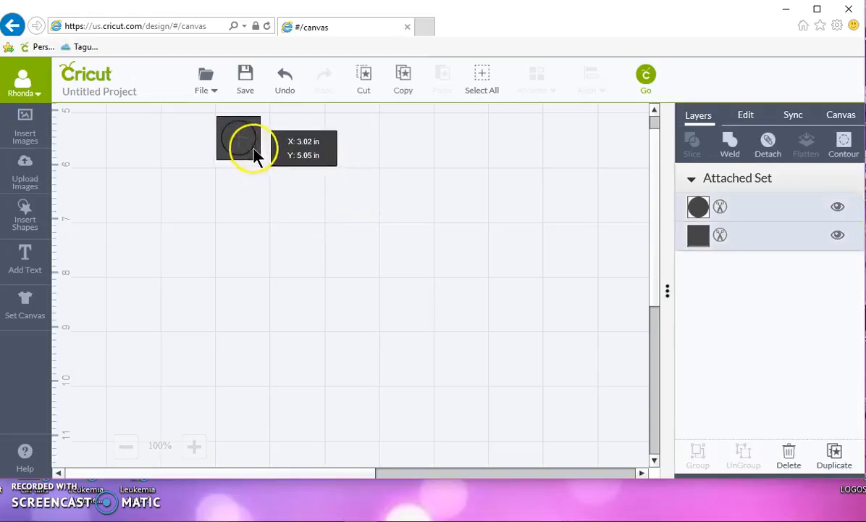